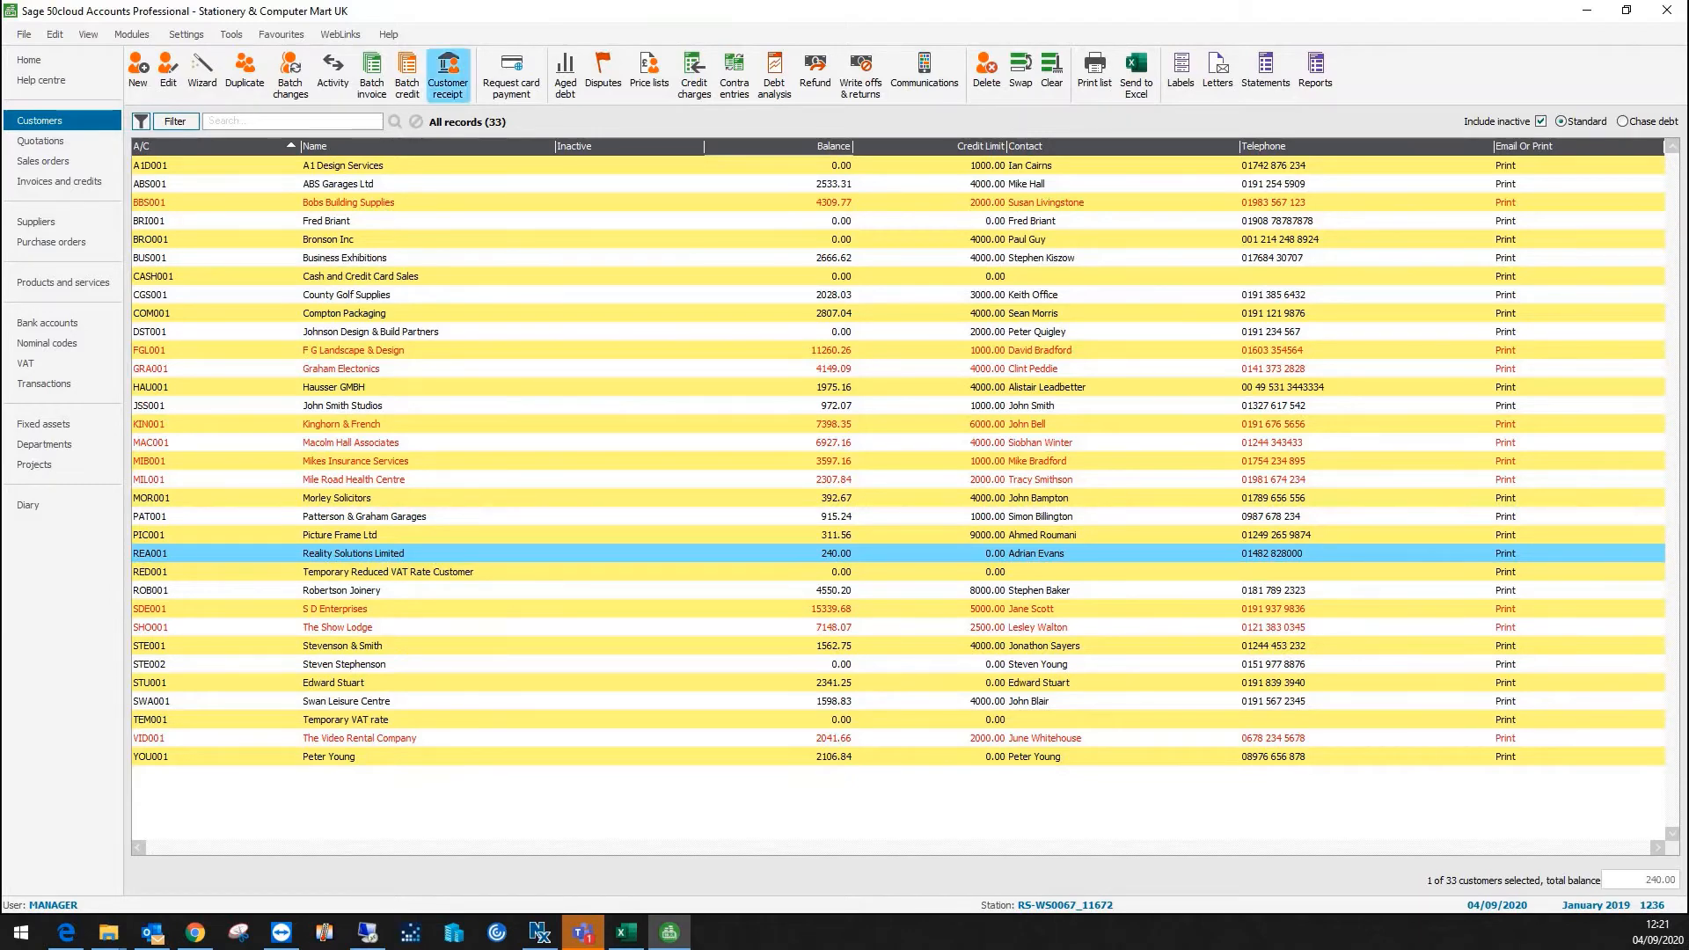
Step: Start a new customer receipt from the Customers toolbar
{"action": "left_click", "coordinate": [446, 71]}
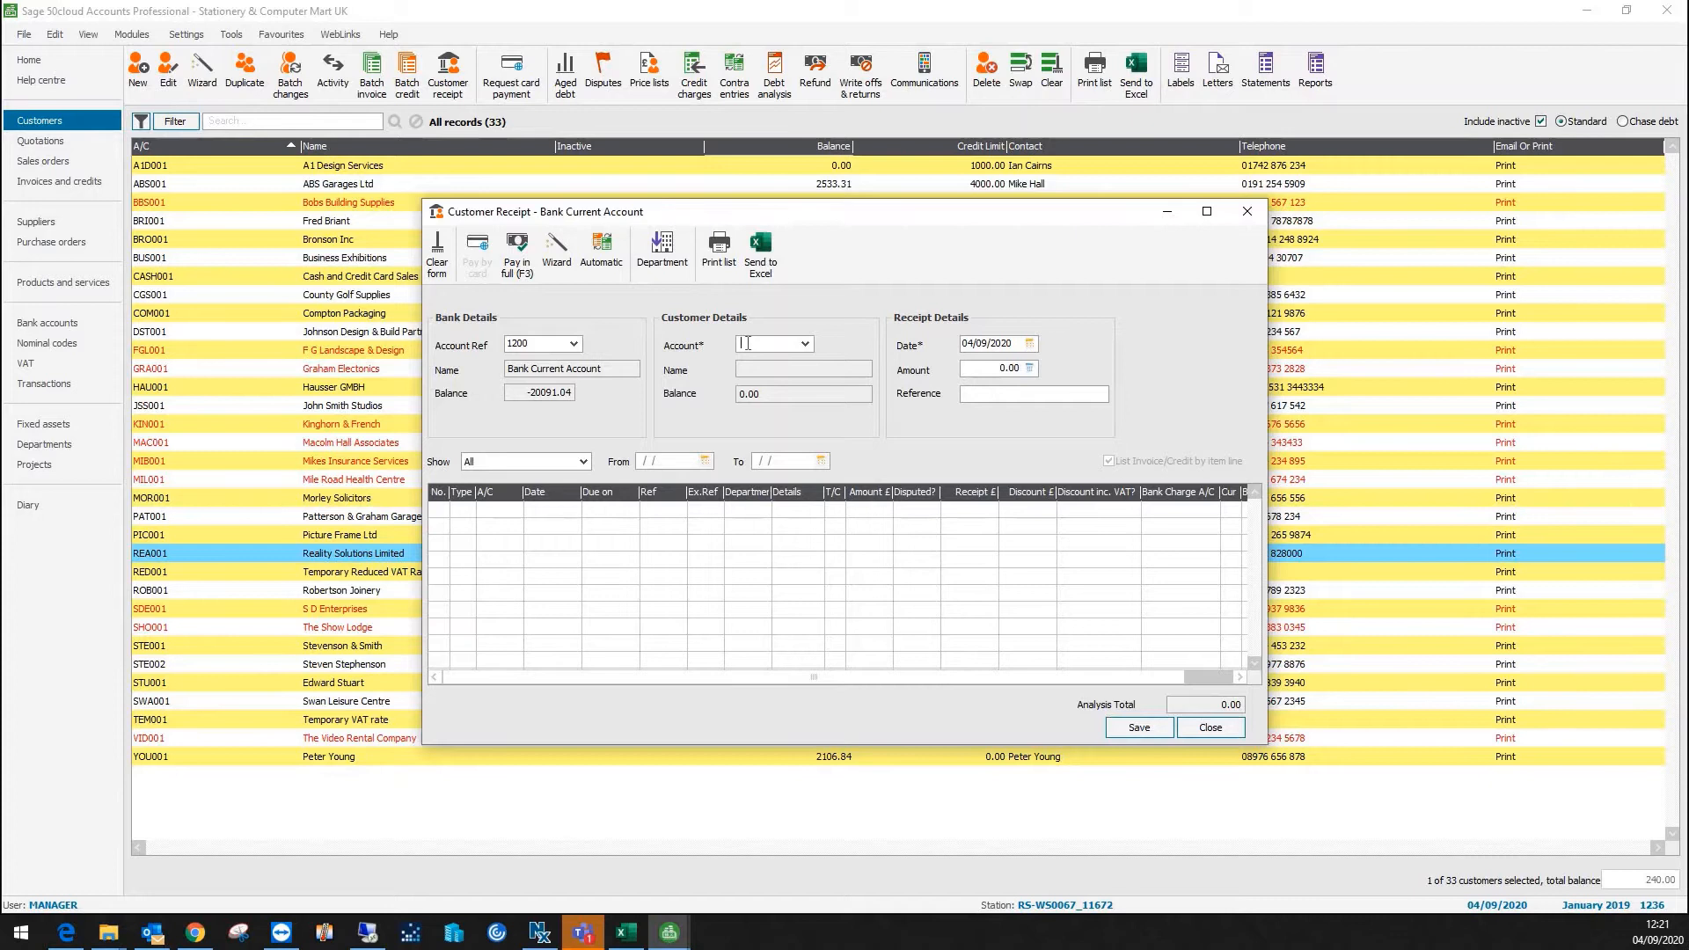
Step: Enter receipt from REA001 dated 31/08/2020, amount 240, reference BACS, accepting the date warning
{"action": "left_click", "coordinate": [803, 342]}
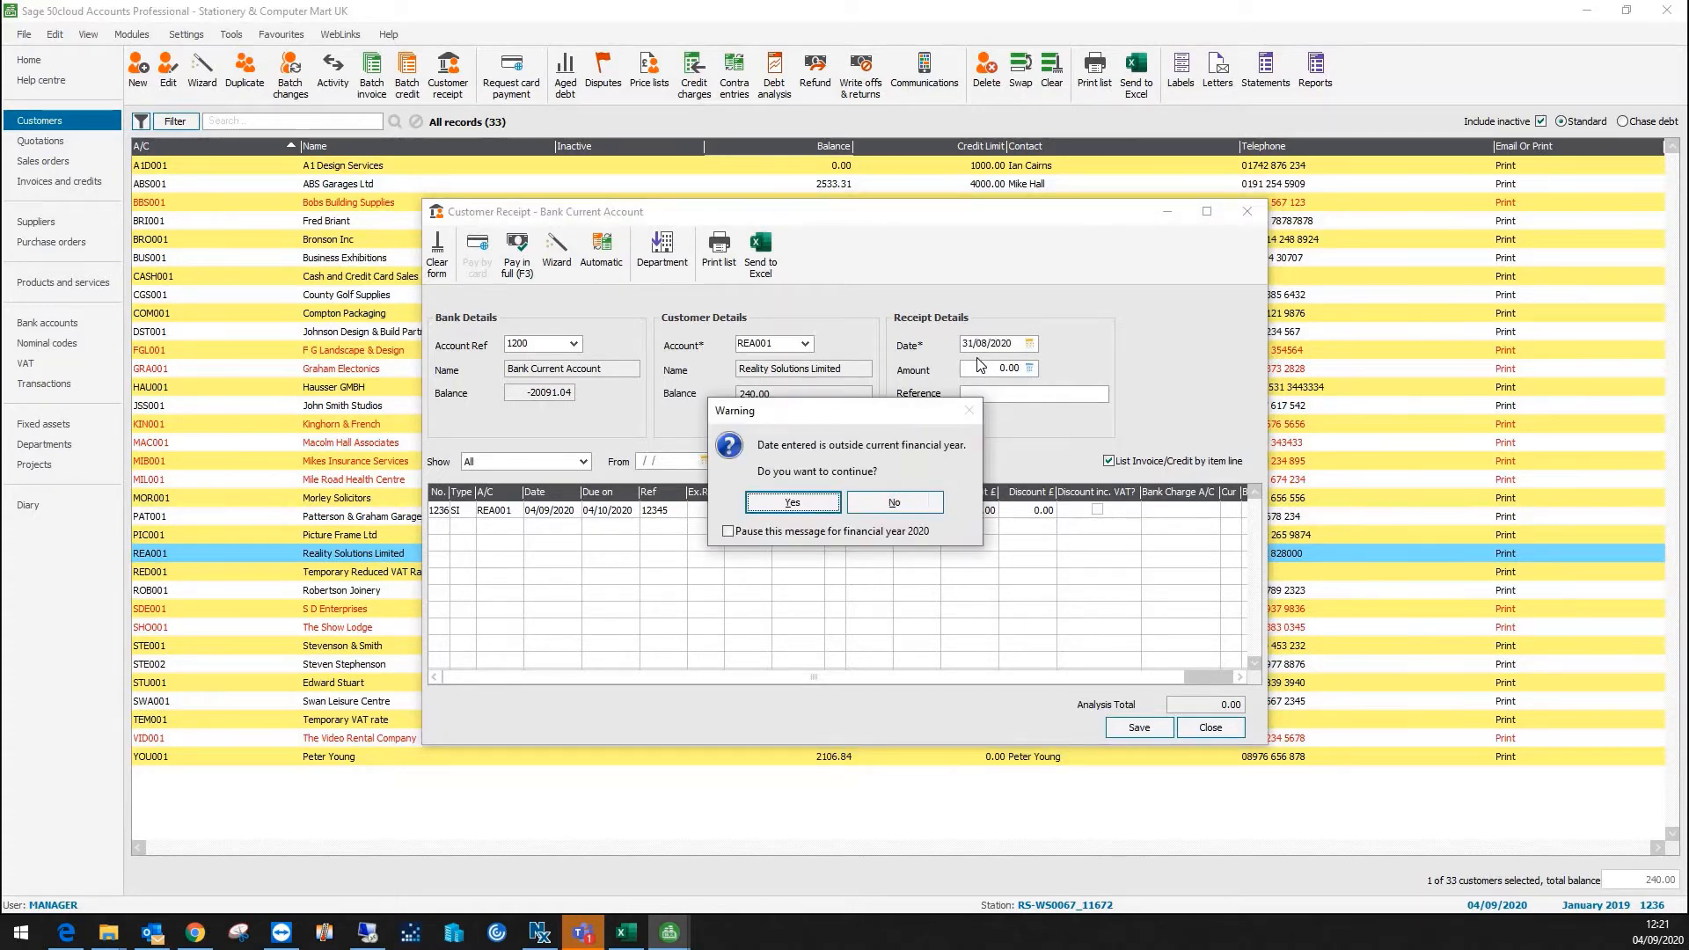
{"action": "left_click", "coordinate": [791, 502]}
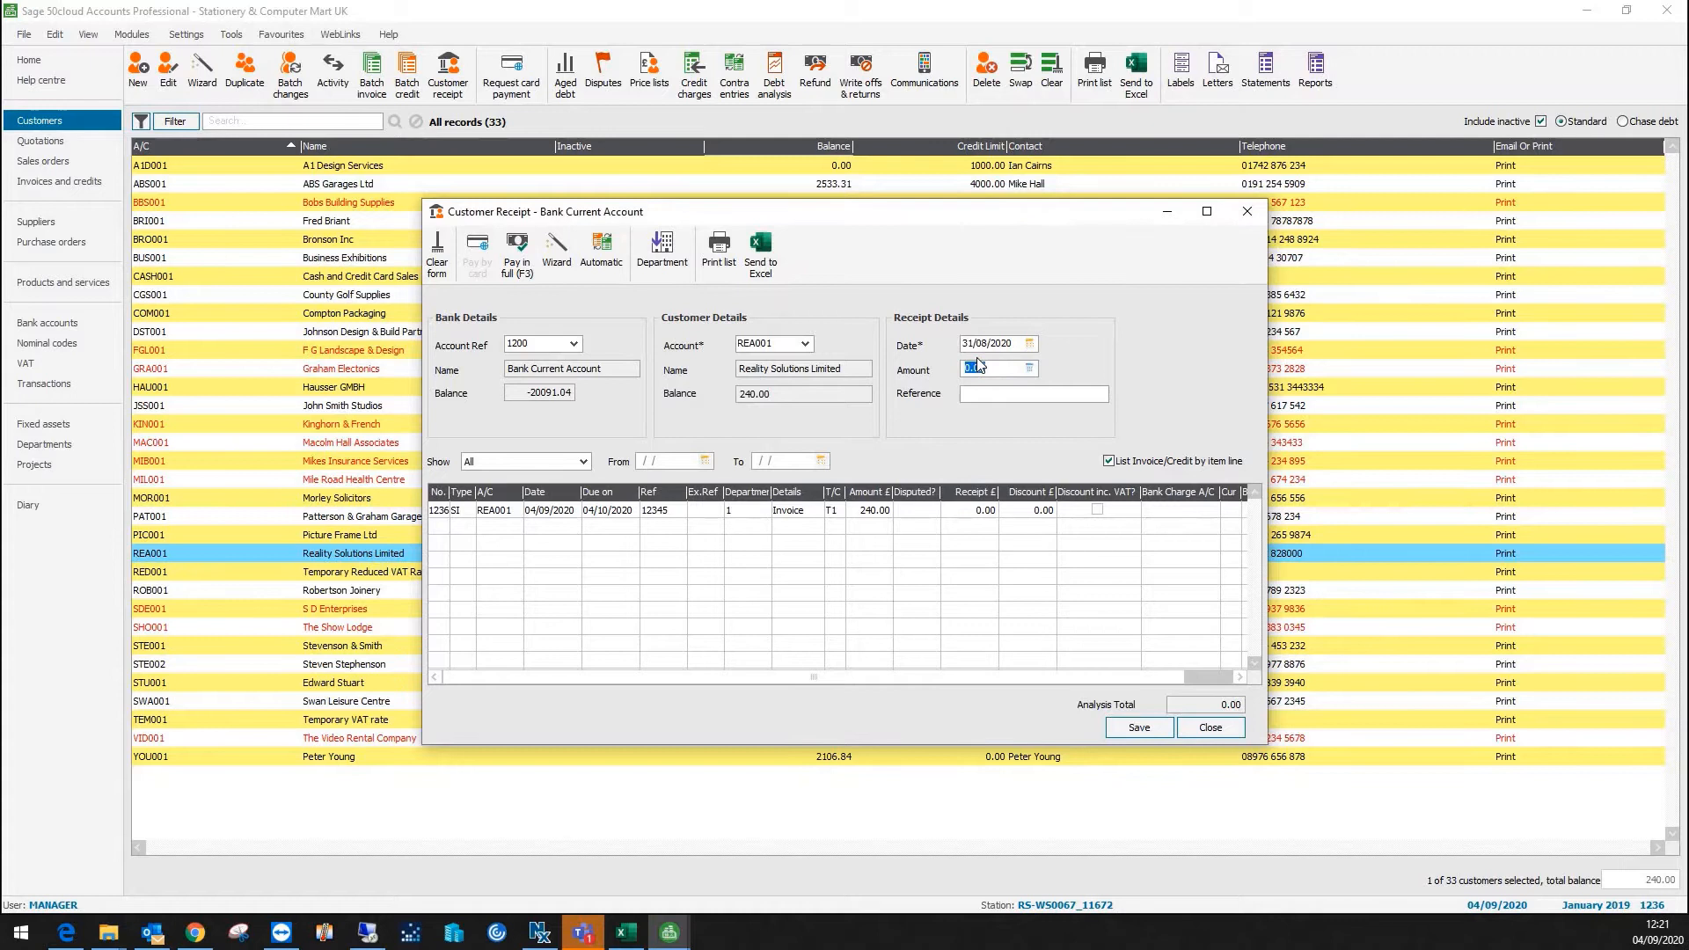
{"action": "type", "text": "240"}
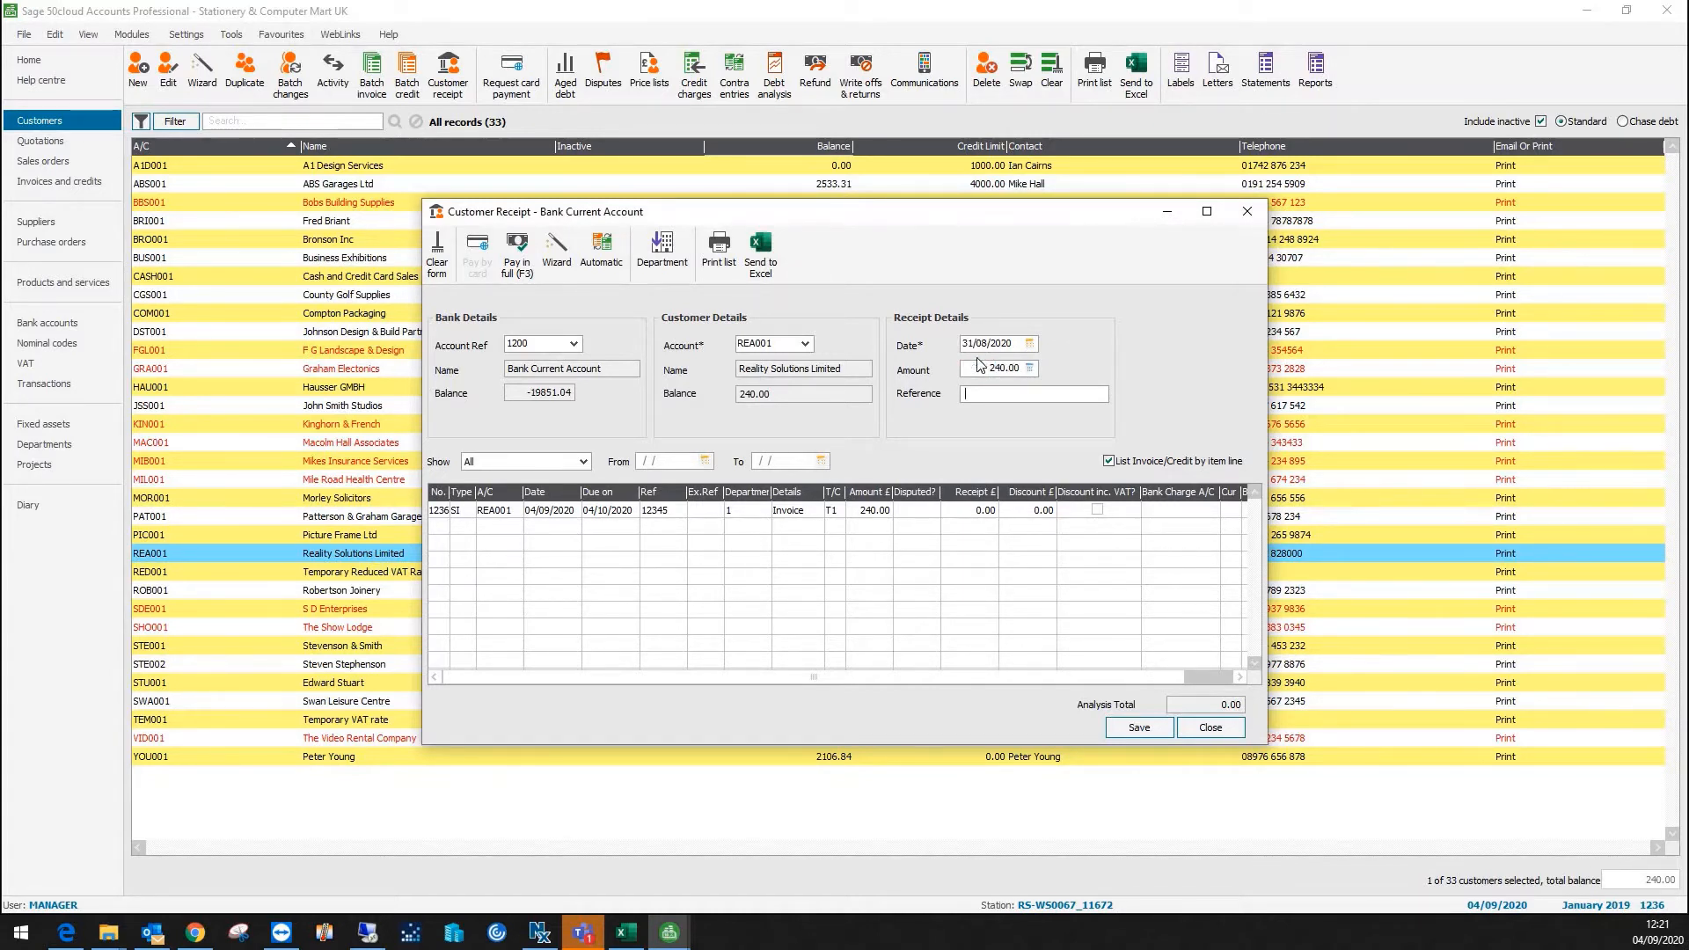
{"action": "type", "text": "BACS"}
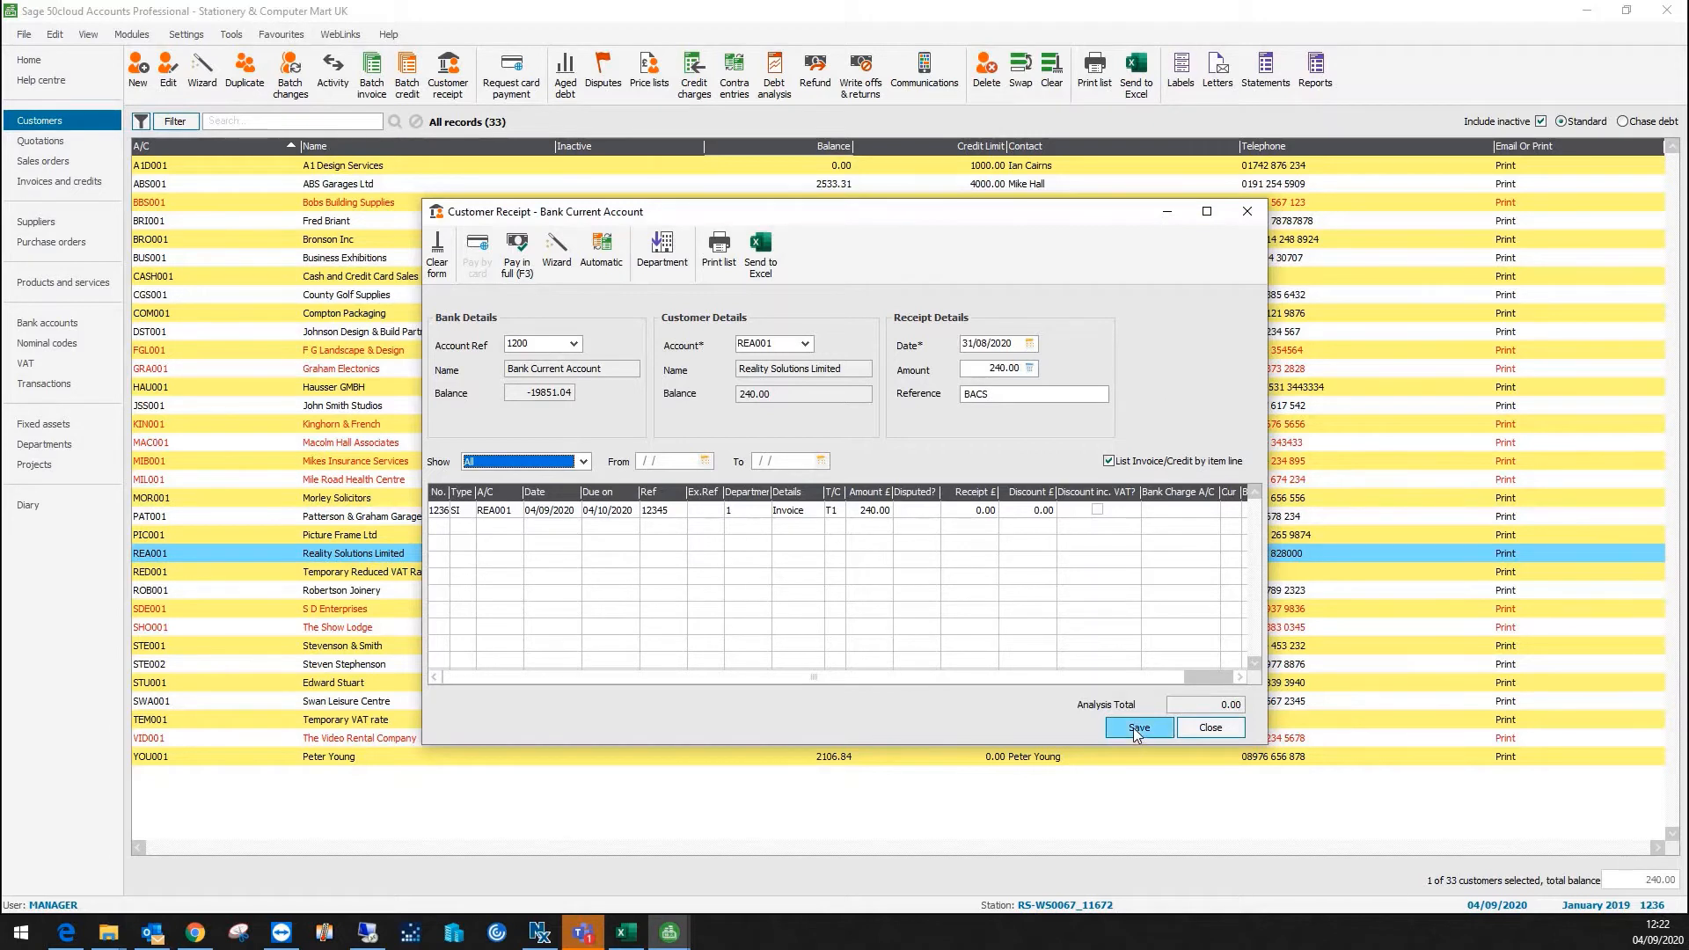
{"action": "left_click", "coordinate": [1137, 727]}
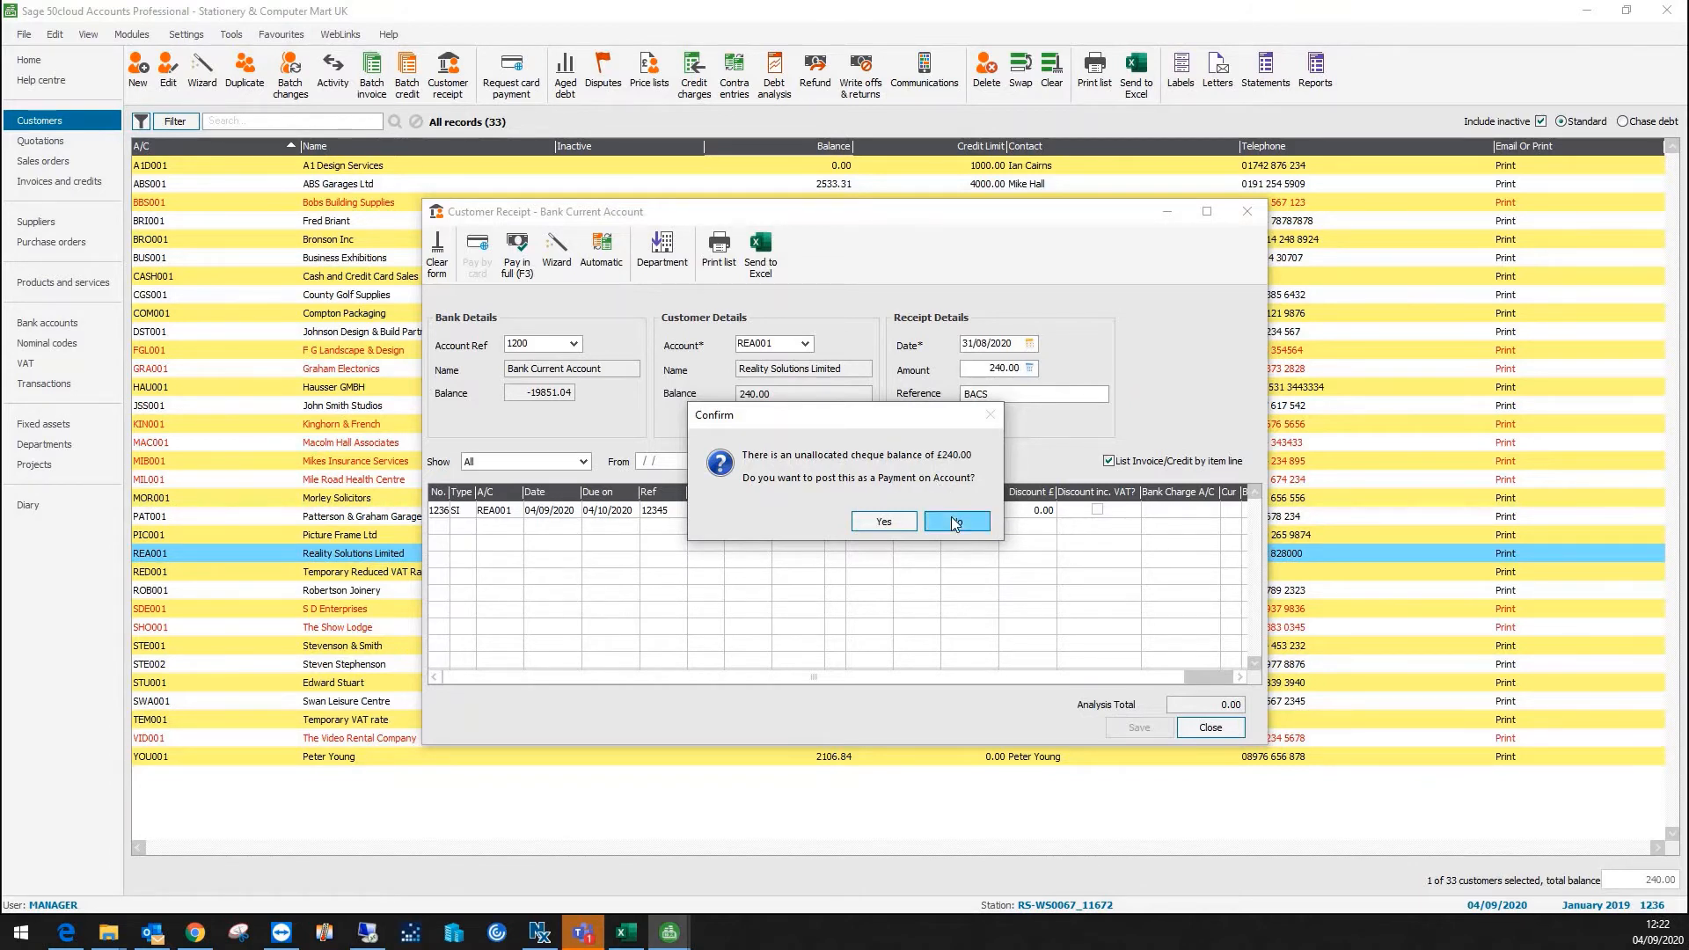
{"action": "left_click", "coordinate": [954, 523]}
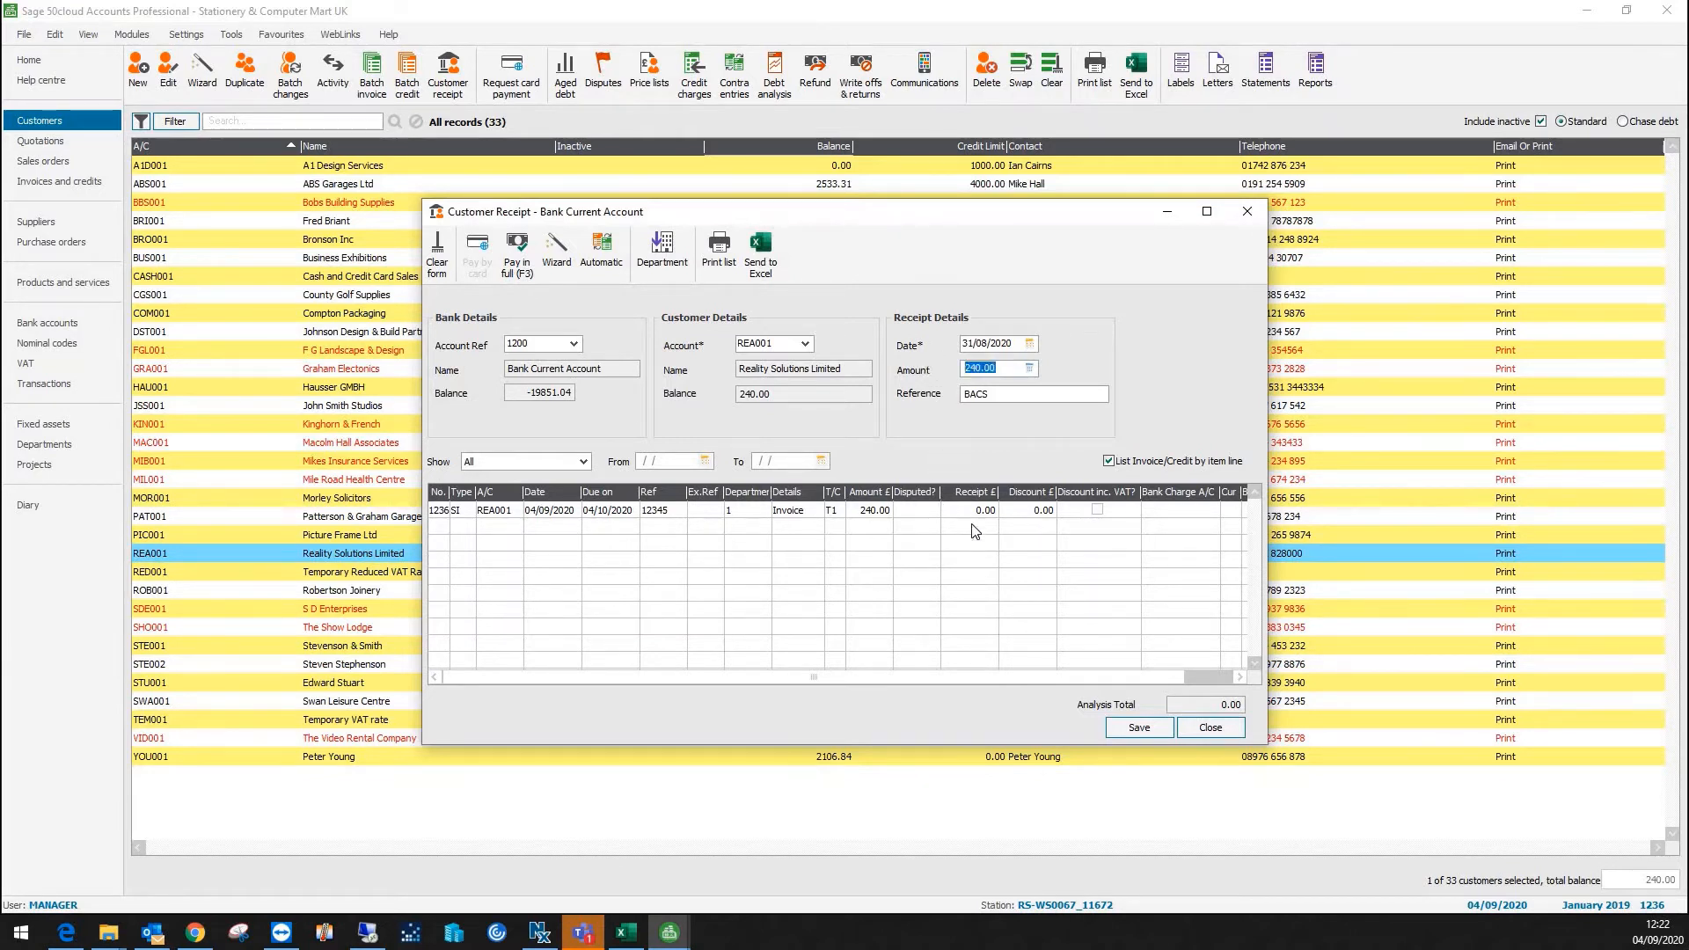
Step: Allocate 200.00 to invoice 12345, posting with the earlier payment date
{"action": "left_click", "coordinate": [952, 509]}
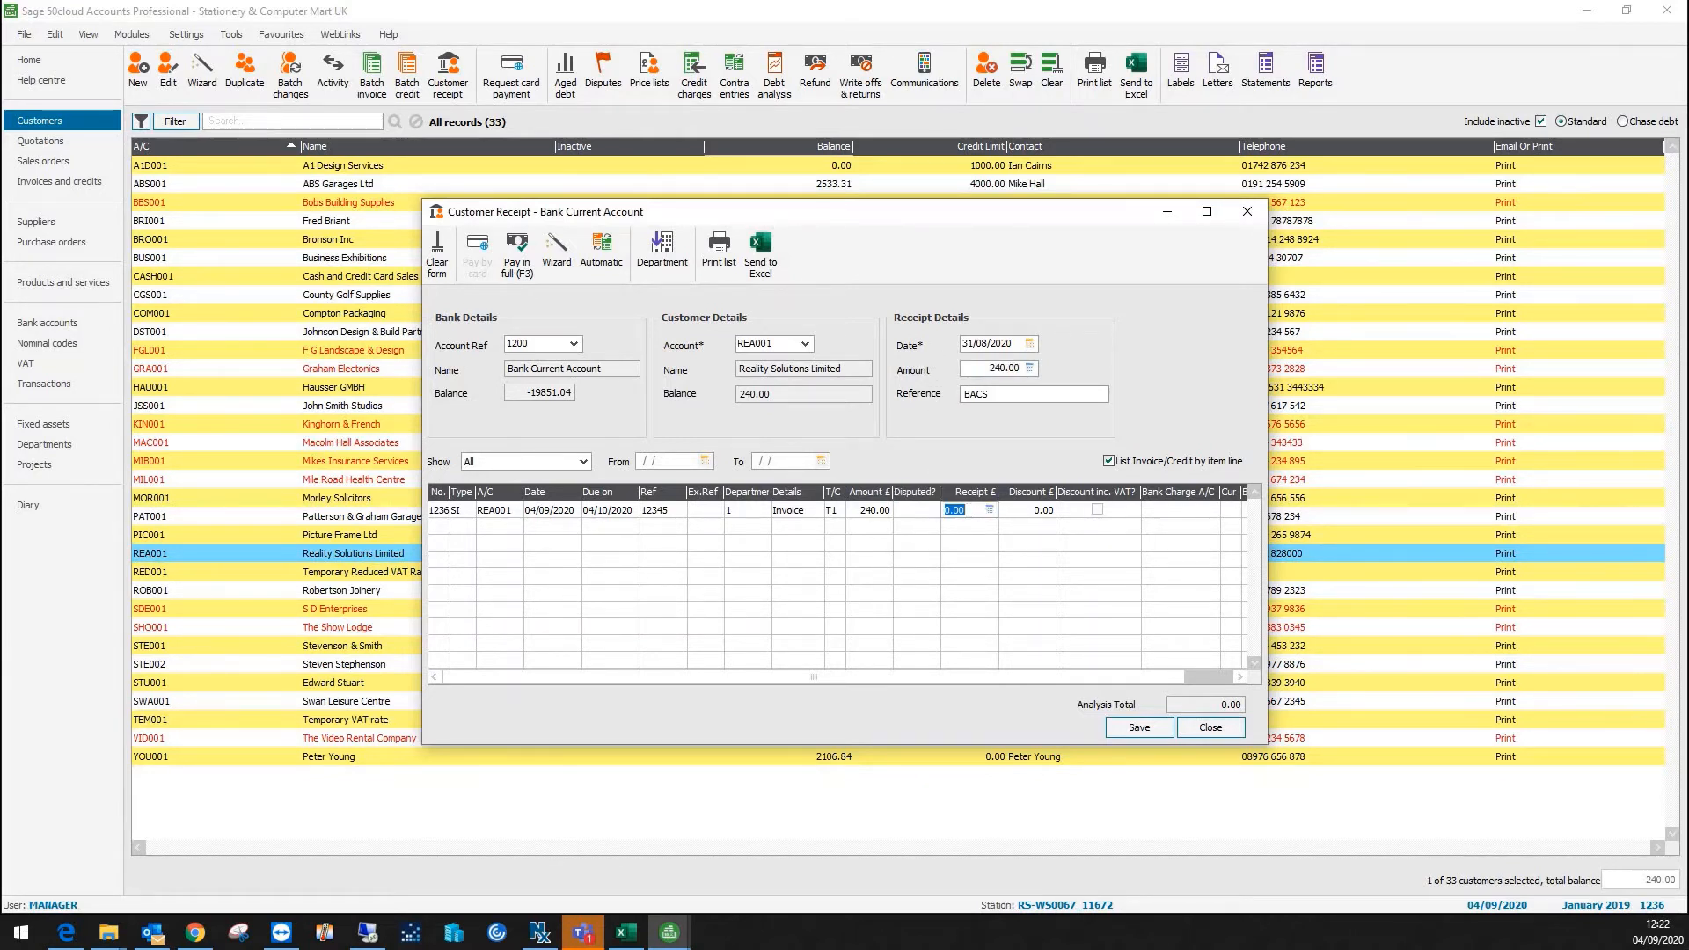
{"action": "type", "text": "200.00"}
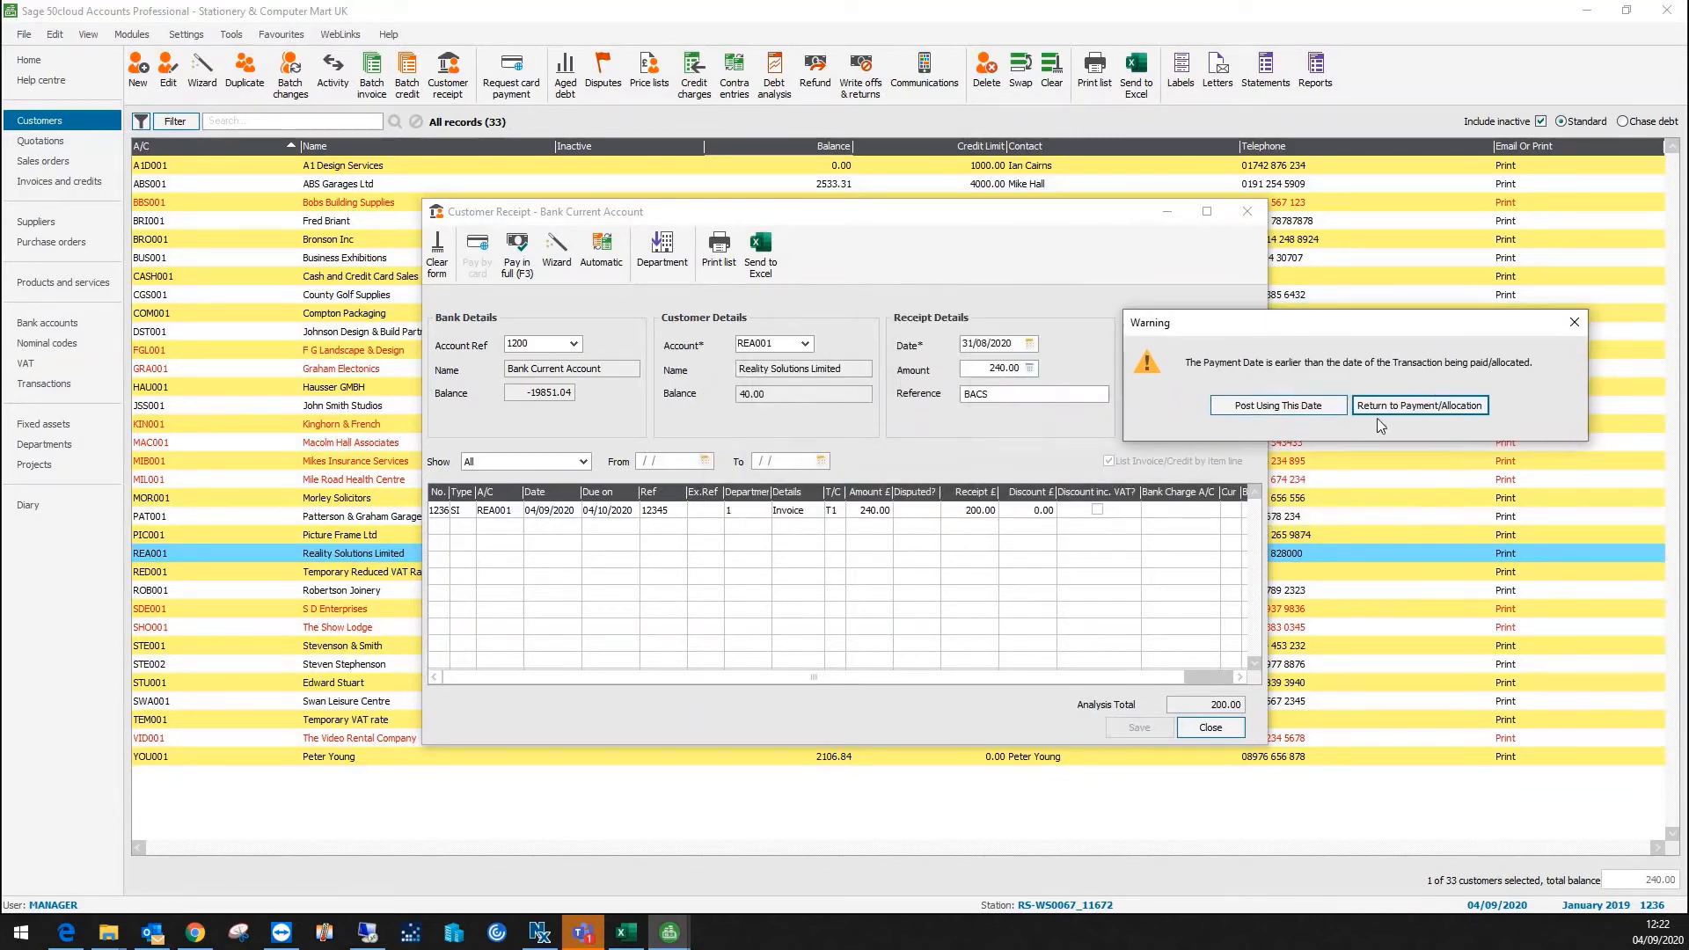
{"action": "mouse_move", "coordinate": [1278, 405]}
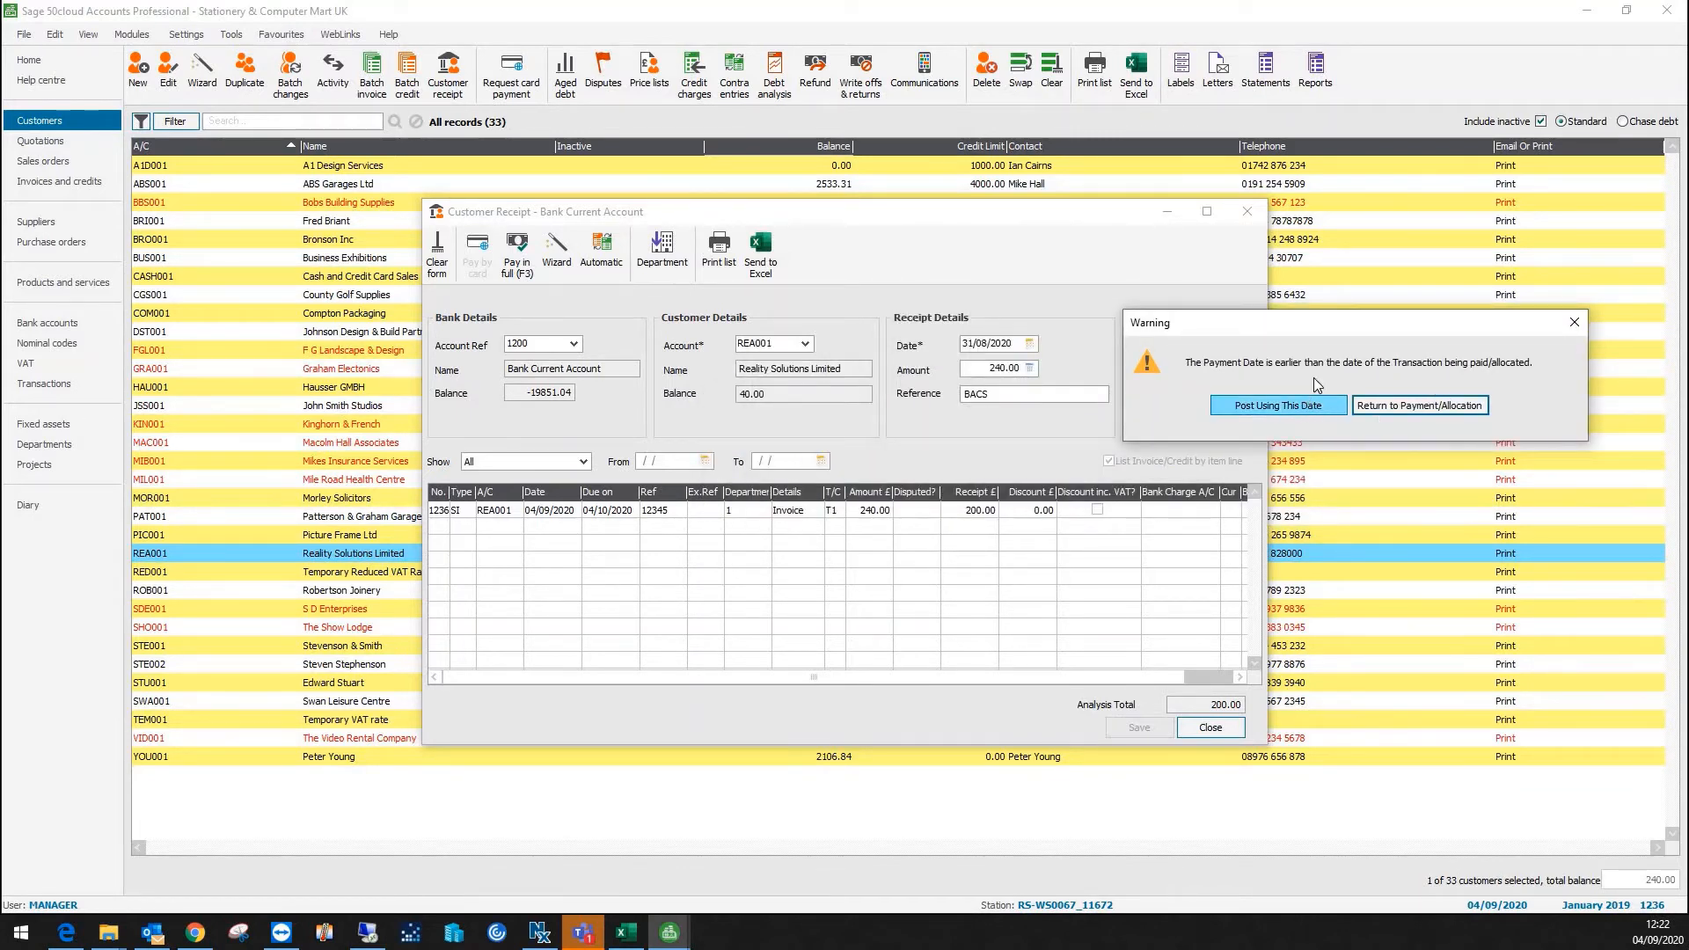
{"action": "left_click", "coordinate": [1277, 405]}
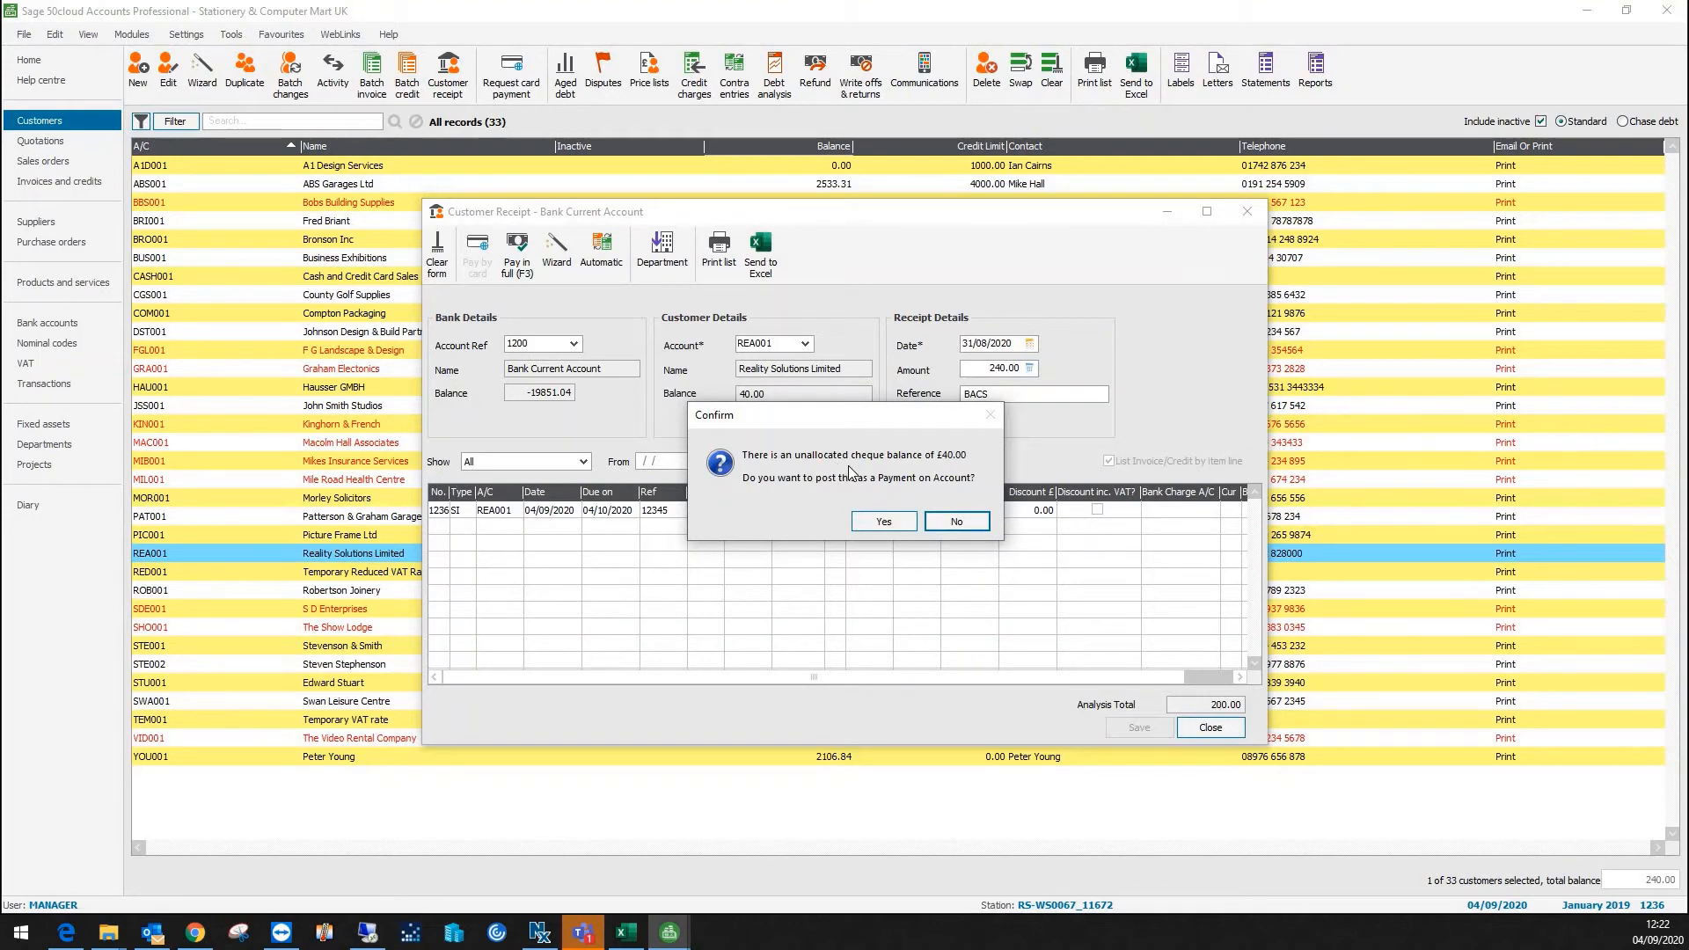
{"action": "mouse_move", "coordinate": [850, 501]}
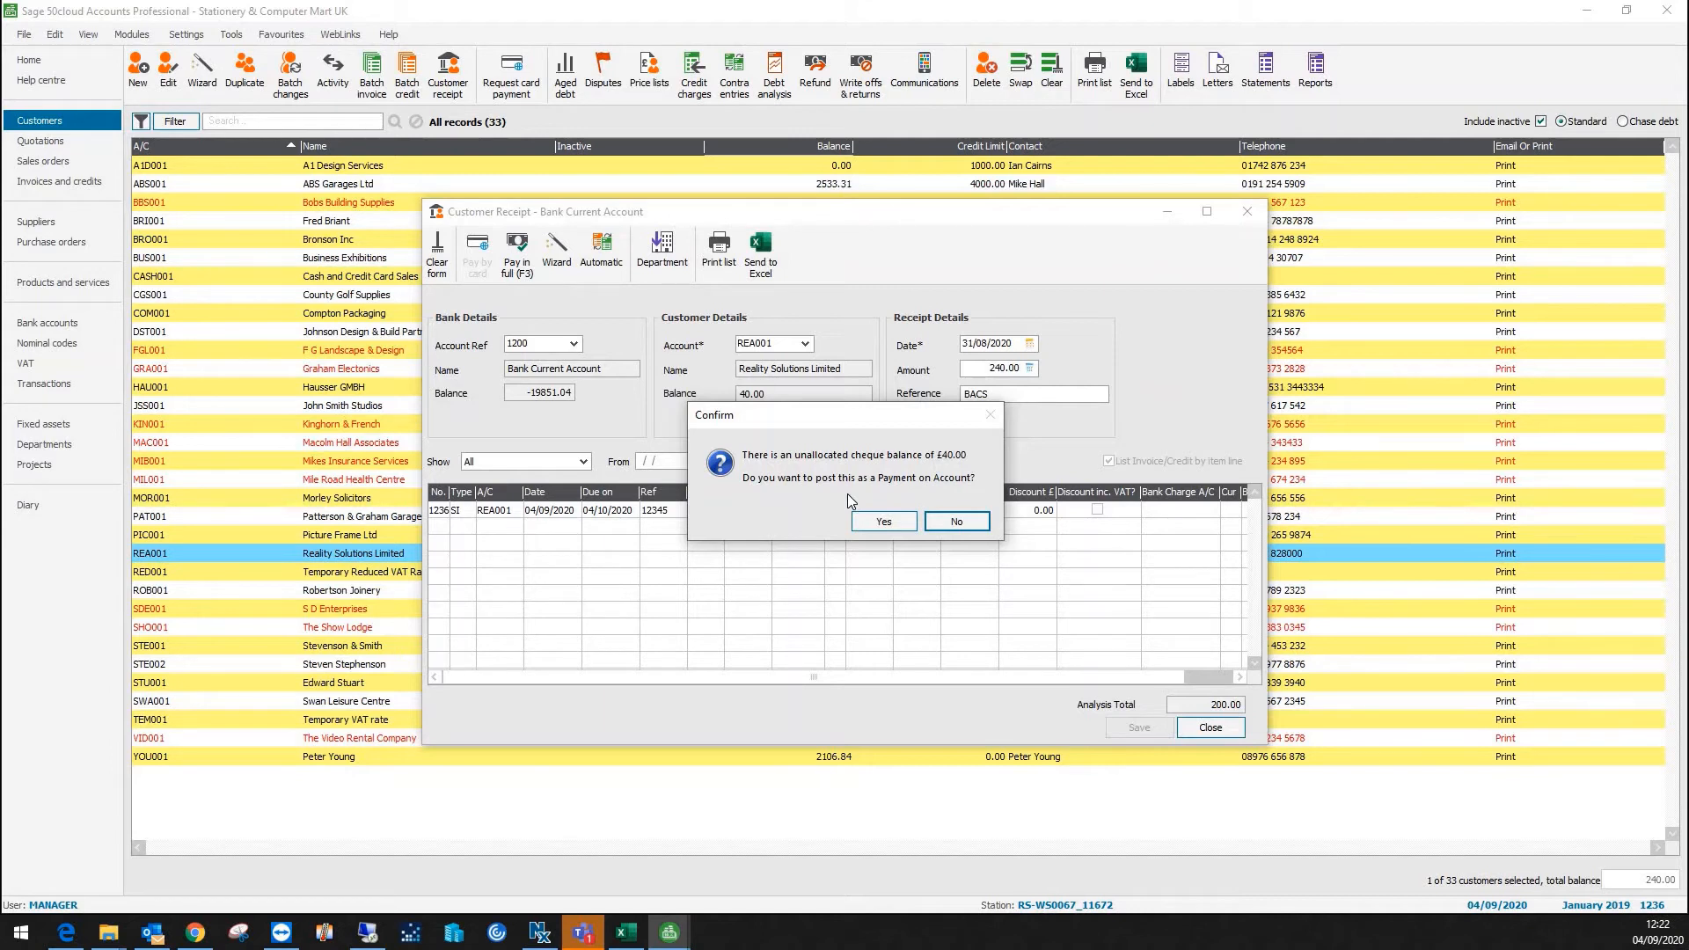
{"action": "mouse_move", "coordinate": [870, 507]}
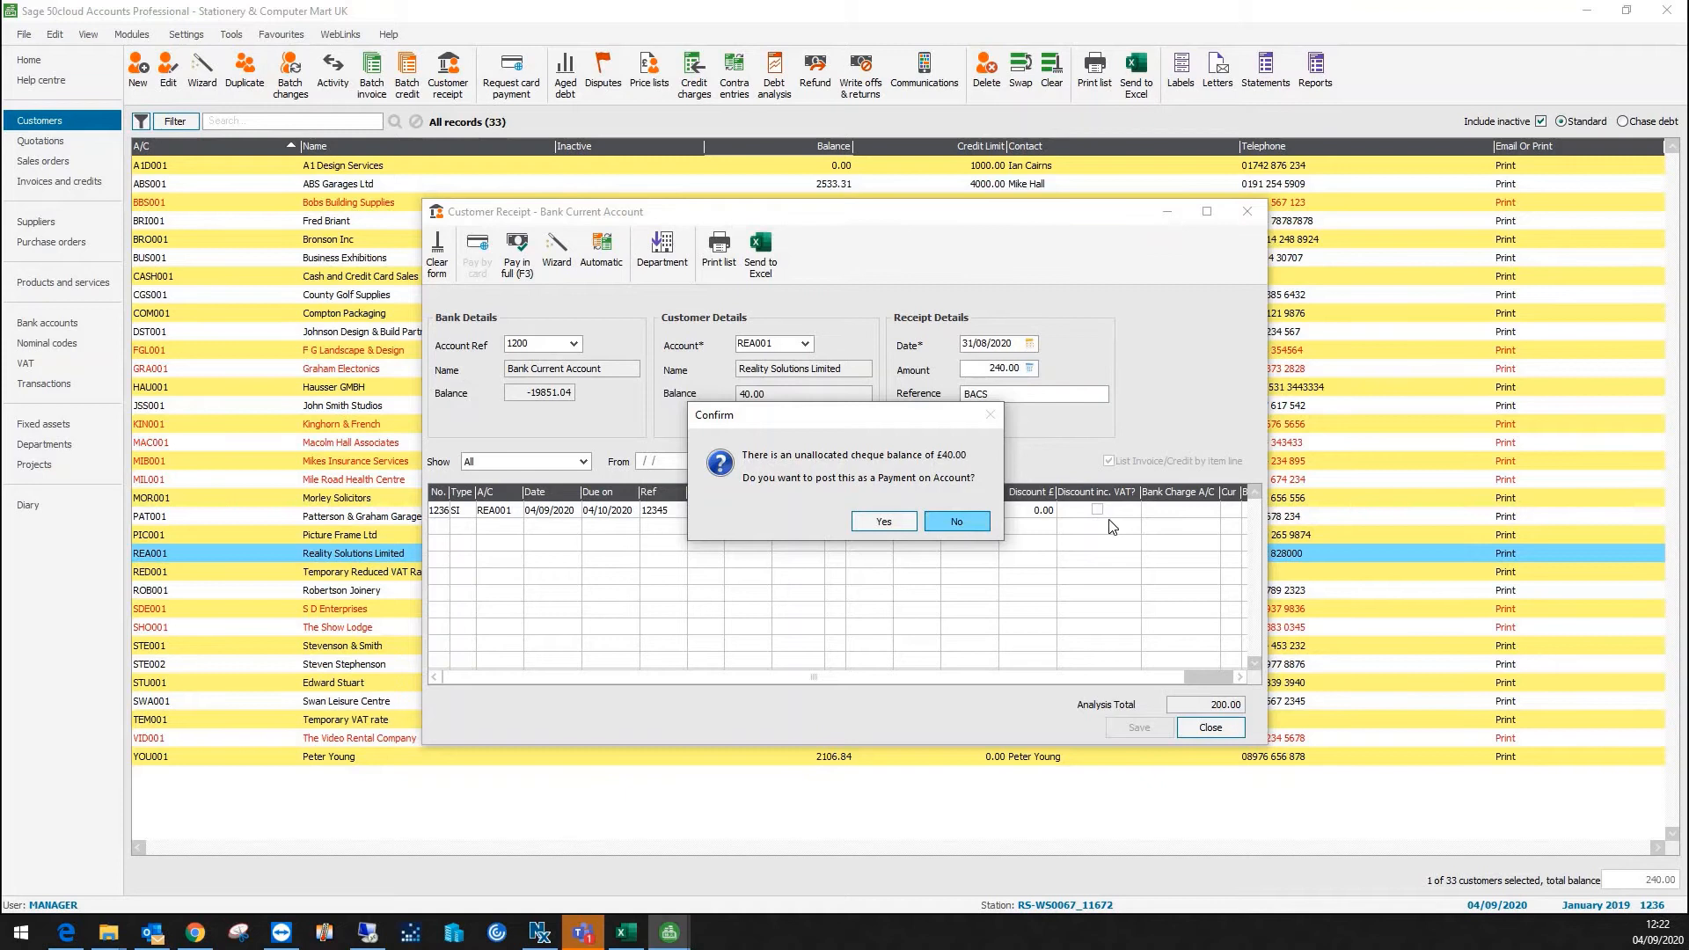
Step: Decline the £40 payment on account and save the receipt with £240 allocated
{"action": "left_click", "coordinate": [954, 522]}
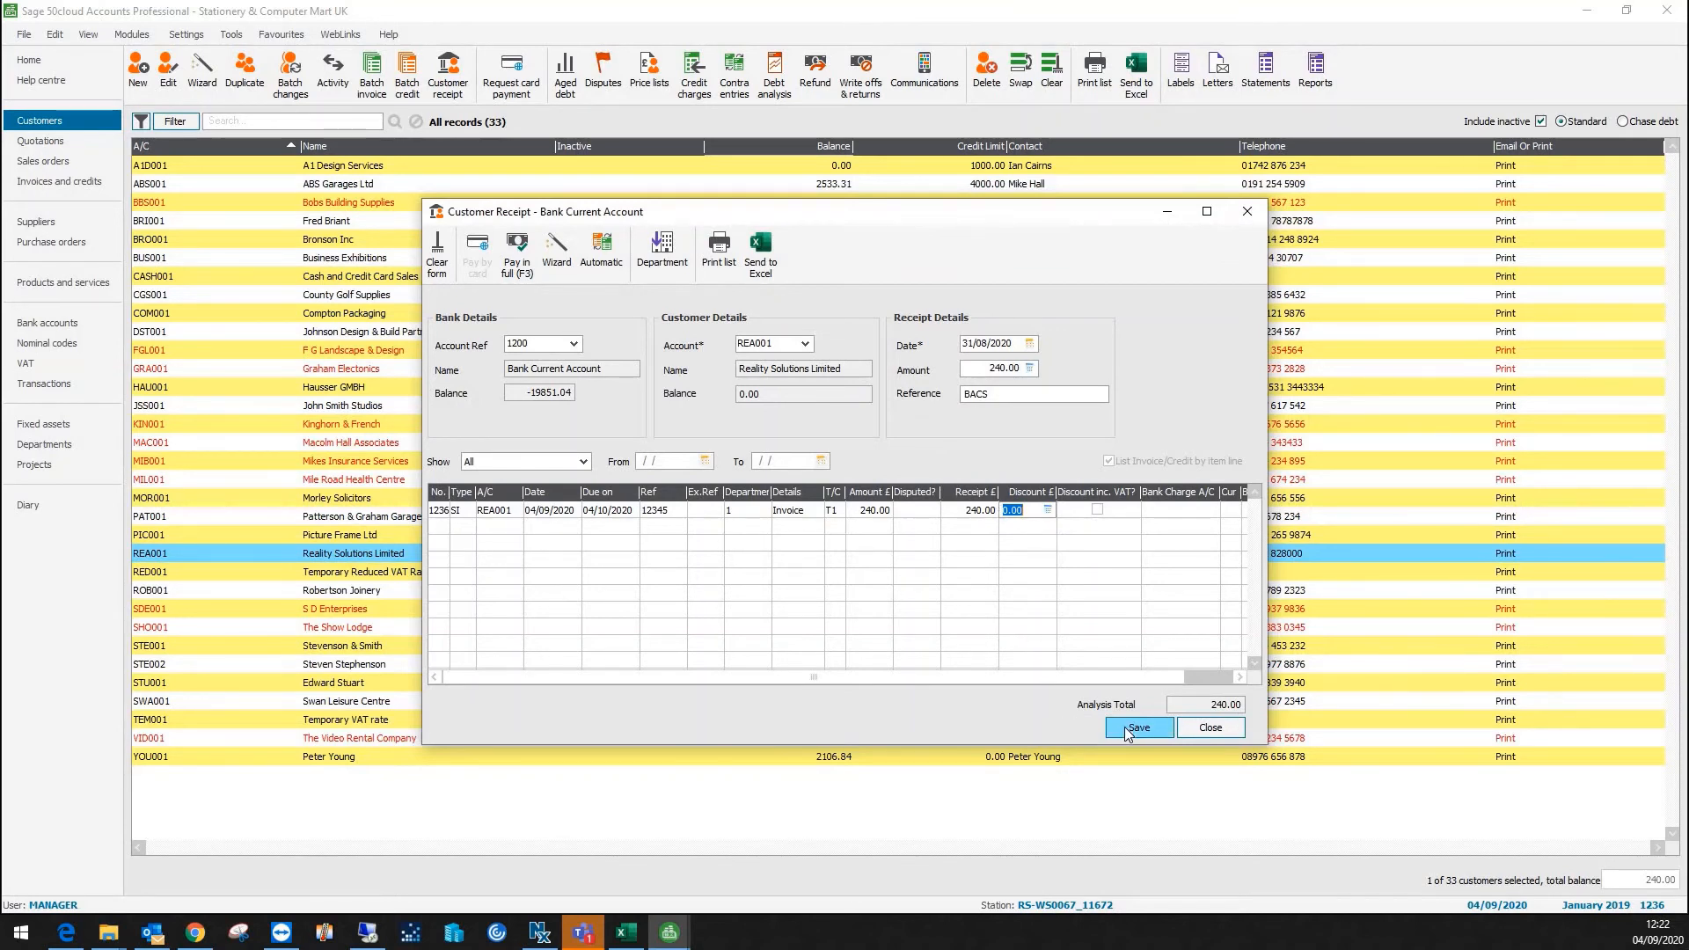
{"action": "left_click", "coordinate": [1139, 726]}
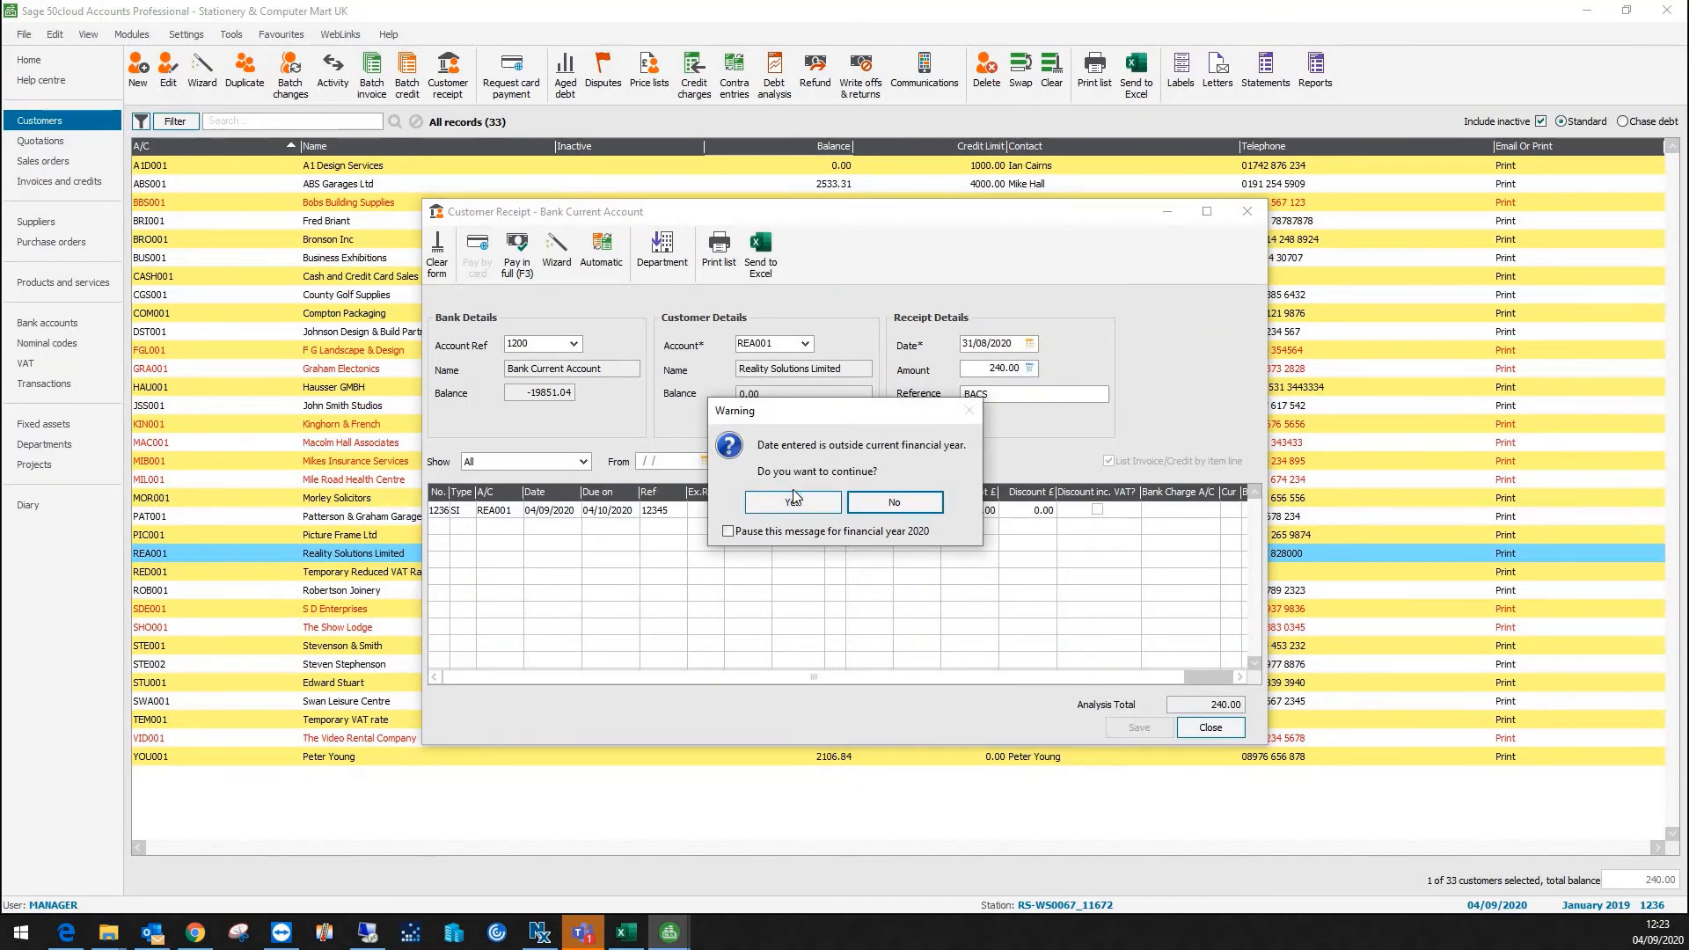
Step: Accept the financial year date warning and close the Customer Receipt window
{"action": "left_click", "coordinate": [893, 502]}
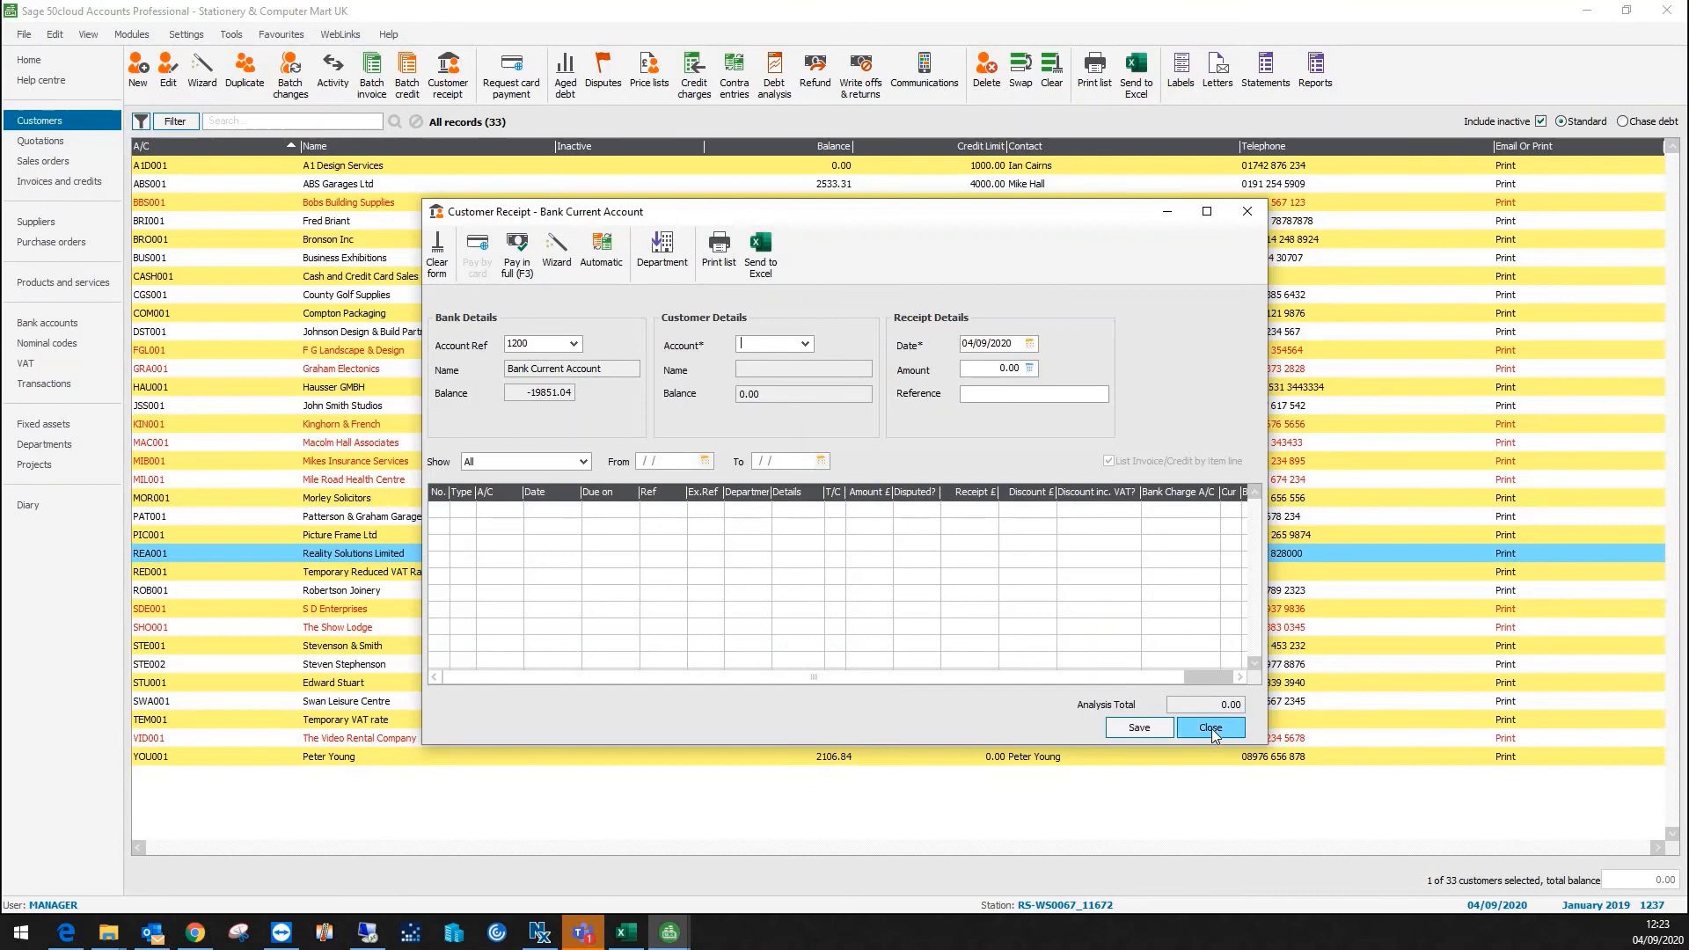
{"action": "left_click", "coordinate": [1210, 728]}
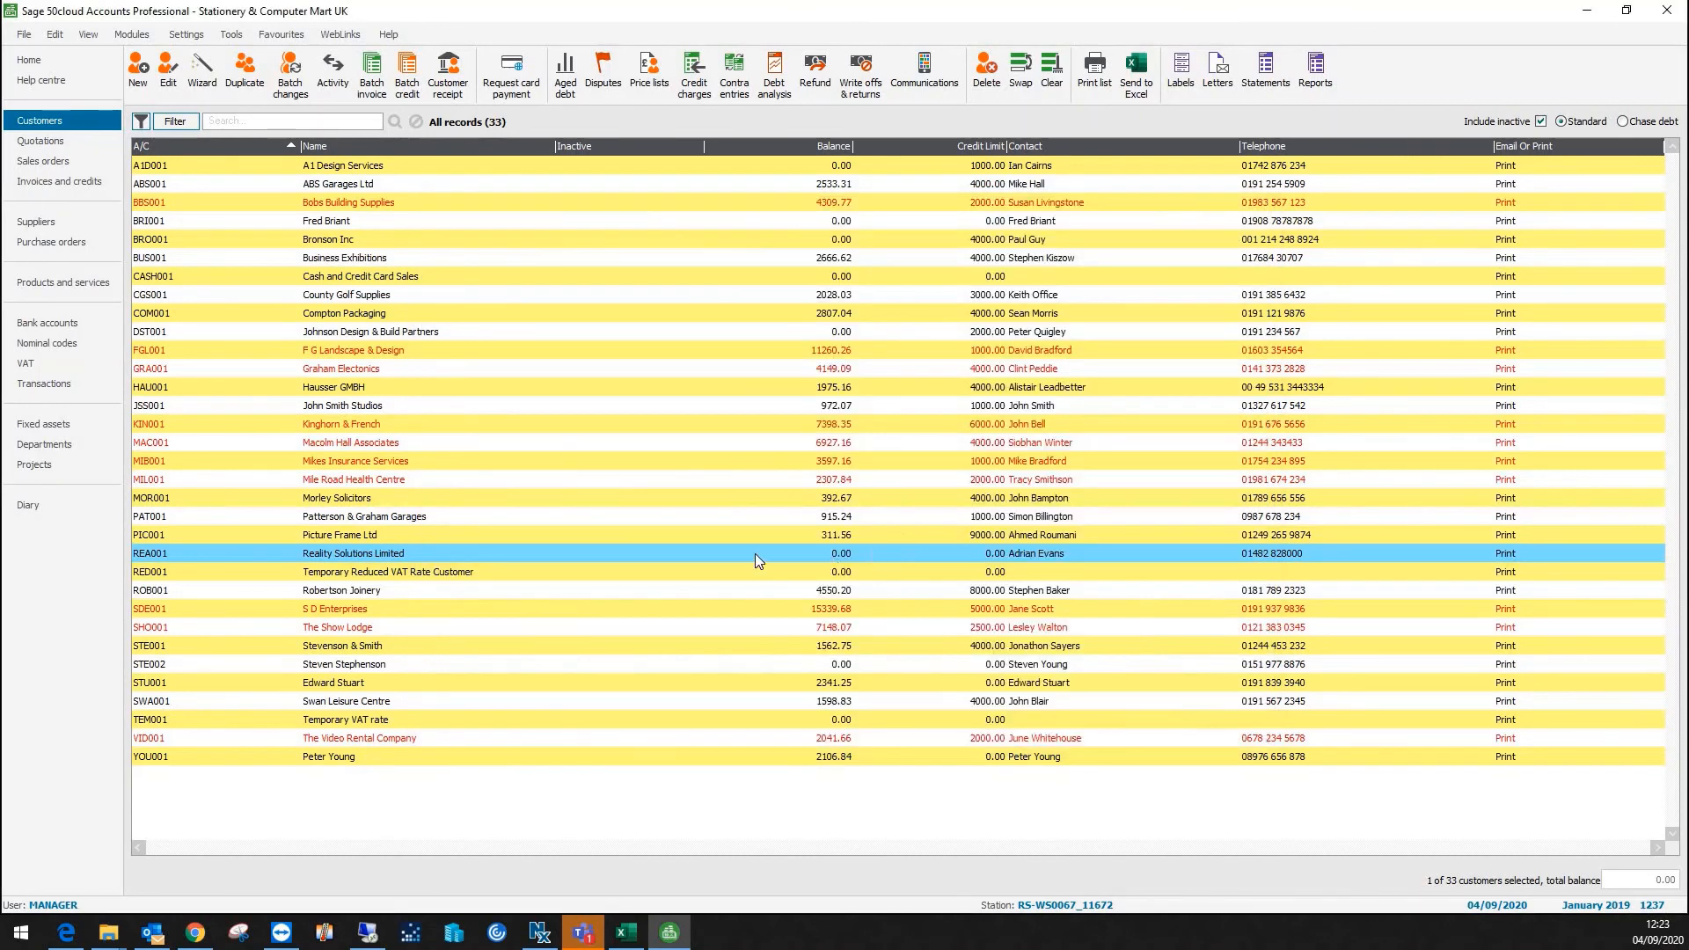
{"action": "mouse_move", "coordinate": [843, 565]}
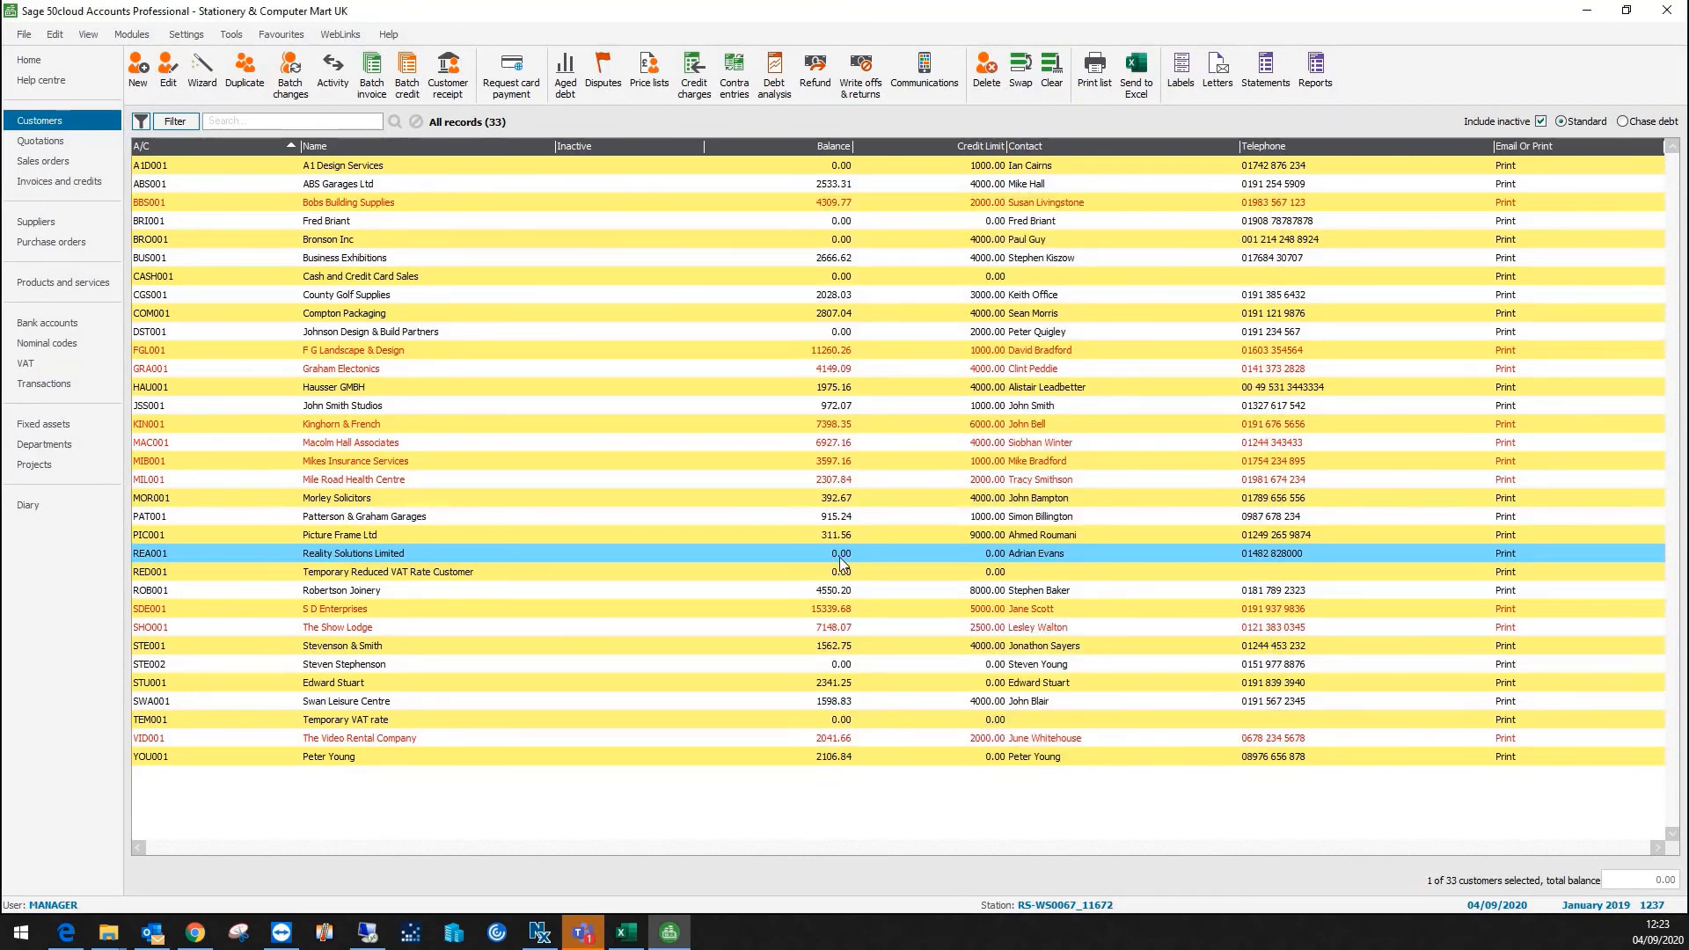